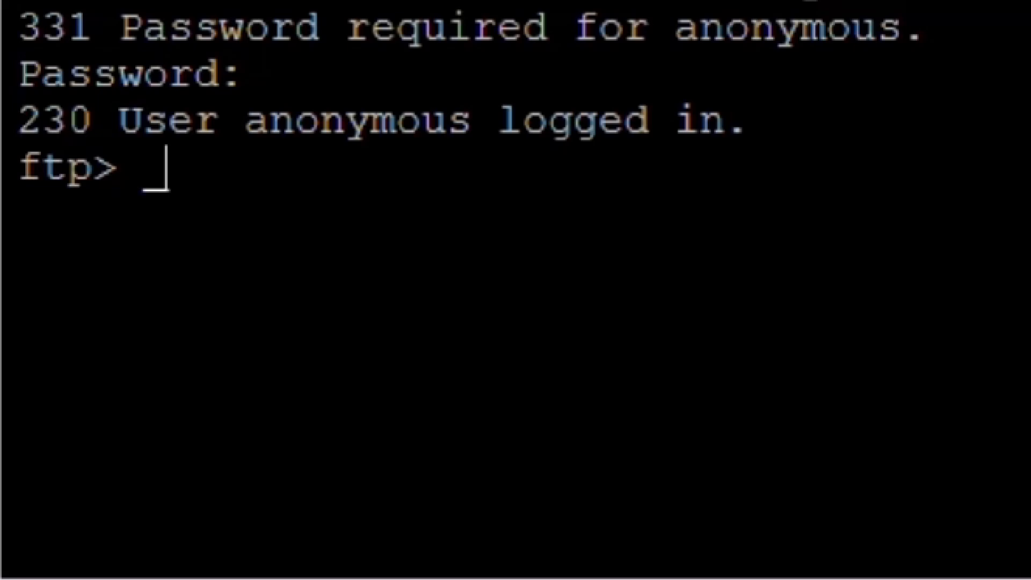
# Try 'sudo systemctl' at the ftp prompt, which the client rejects as an invalid command.
pyautogui.write('sudo')
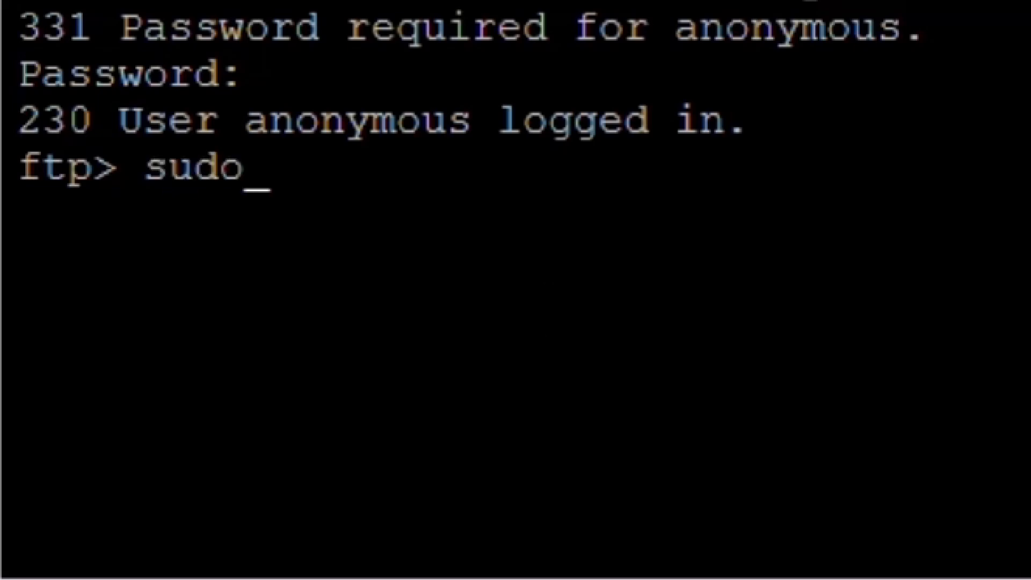
pyautogui.write('systemctl ?')
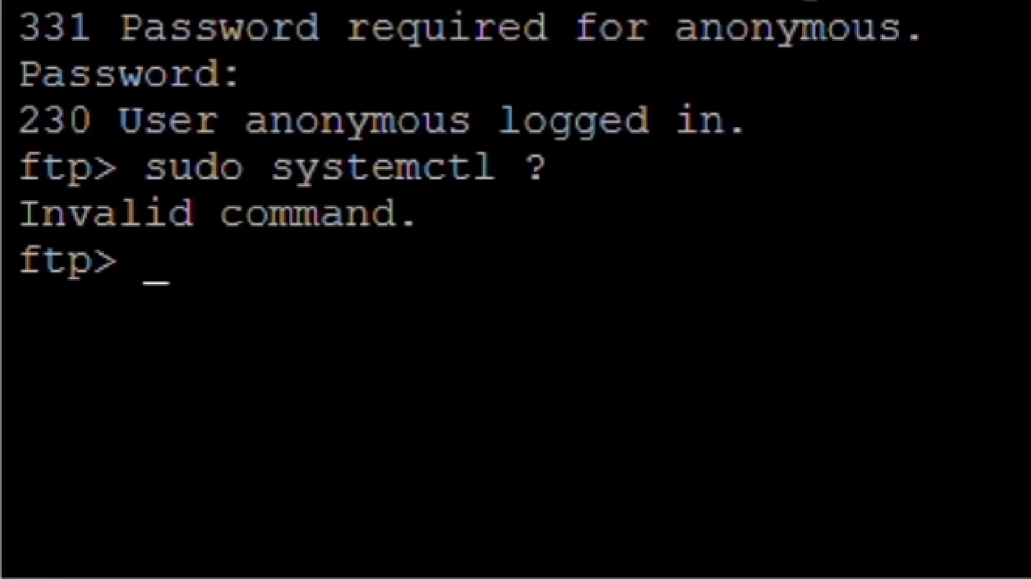
pyautogui.write('sudo sys')
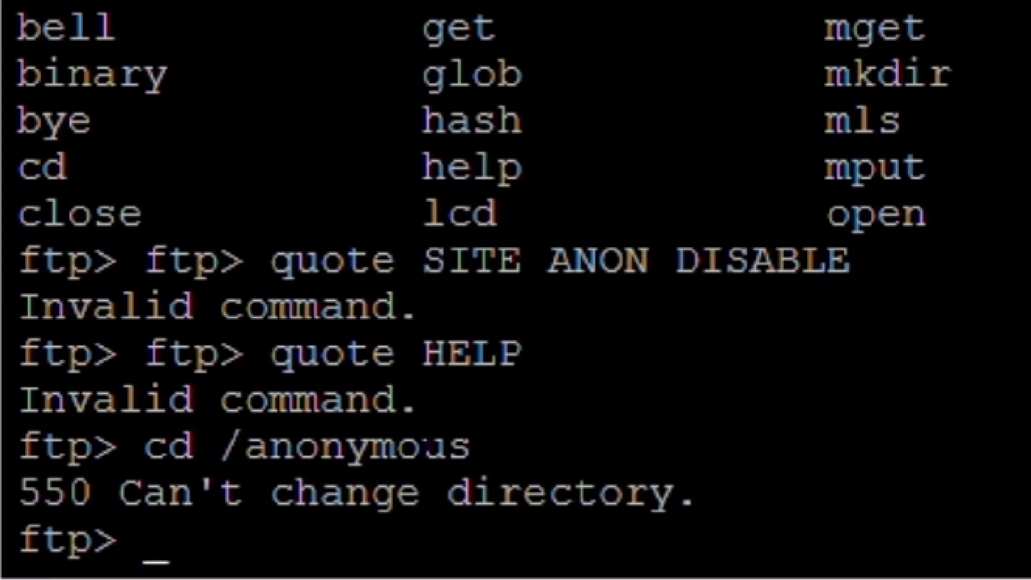
# Send 'quote ?', 'quote PASV ?' and 'quote PORT ?', each getting a 500 error.
pyautogui.write('q')
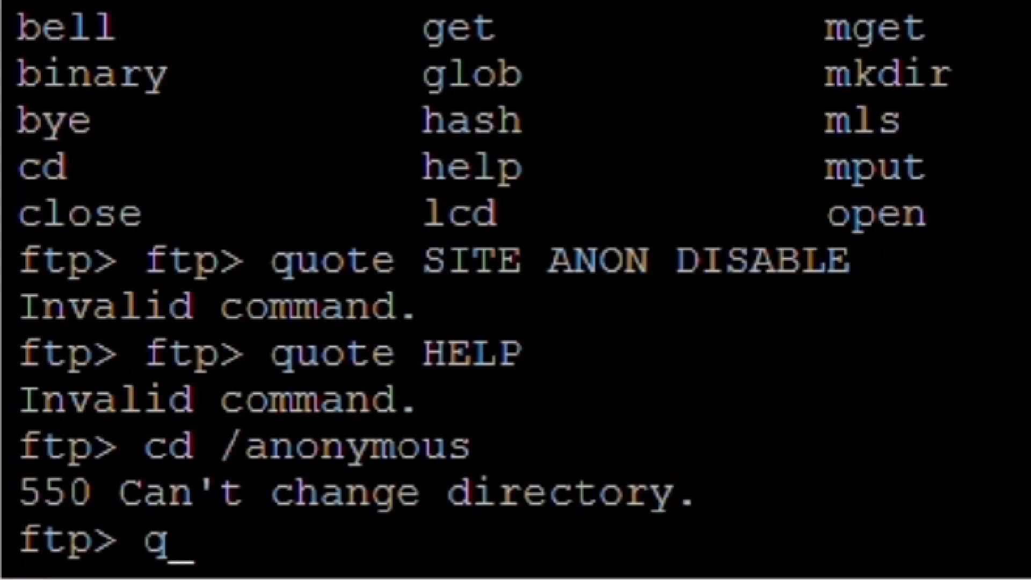
pyautogui.write('uote ?')
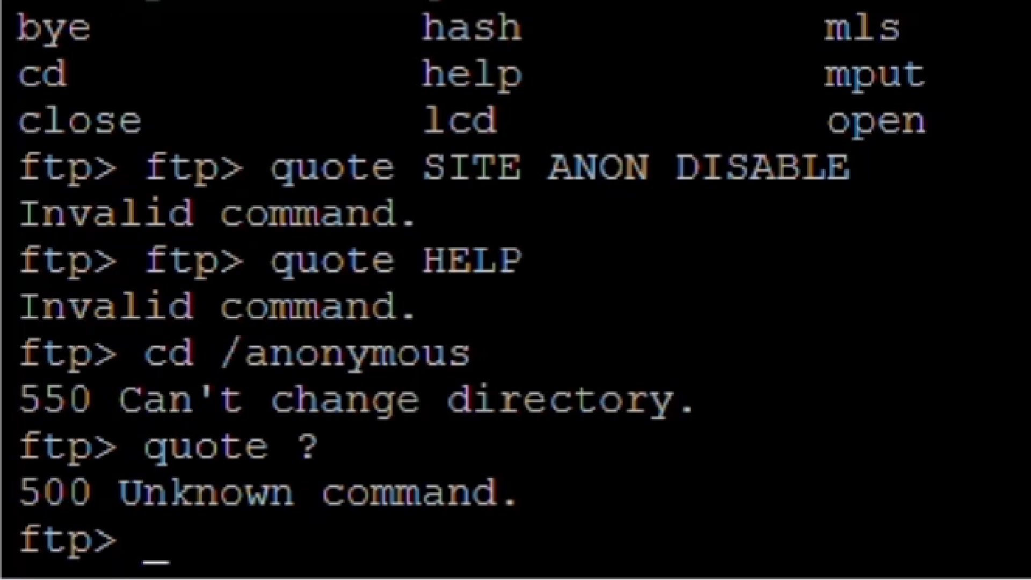
pyautogui.write('quote PASV')
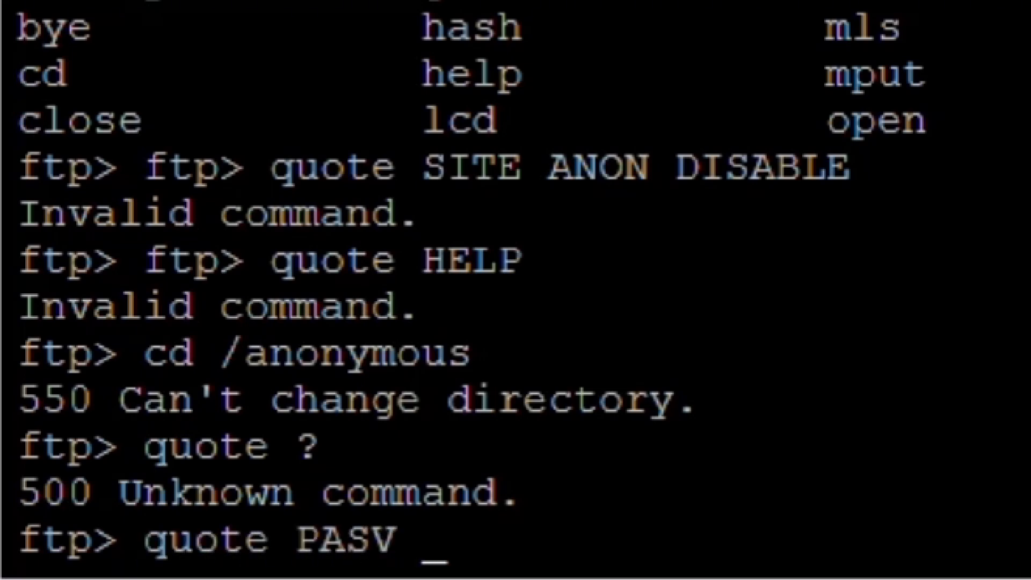
pyautogui.press('Return')
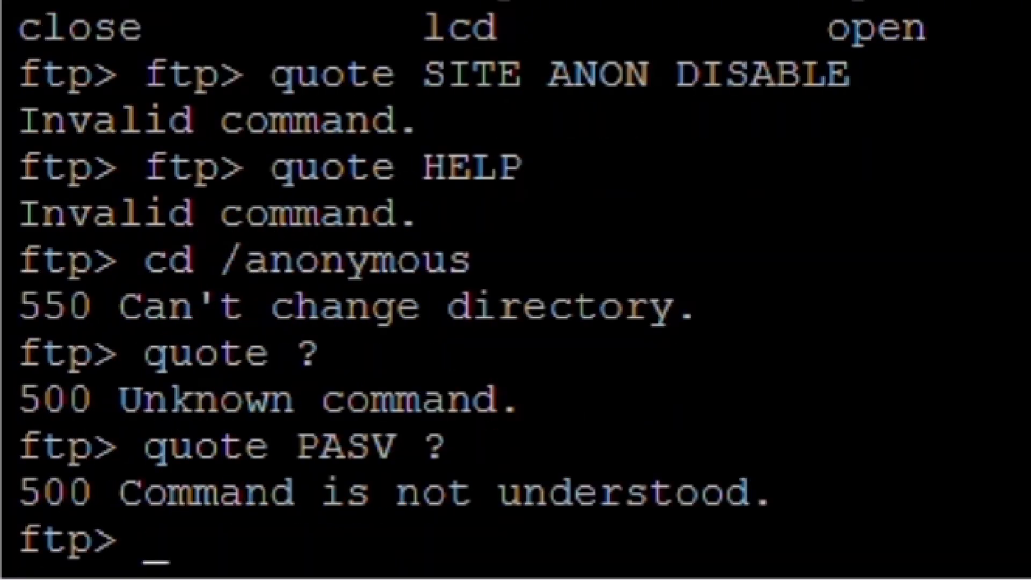
pyautogui.write('quote PORT')
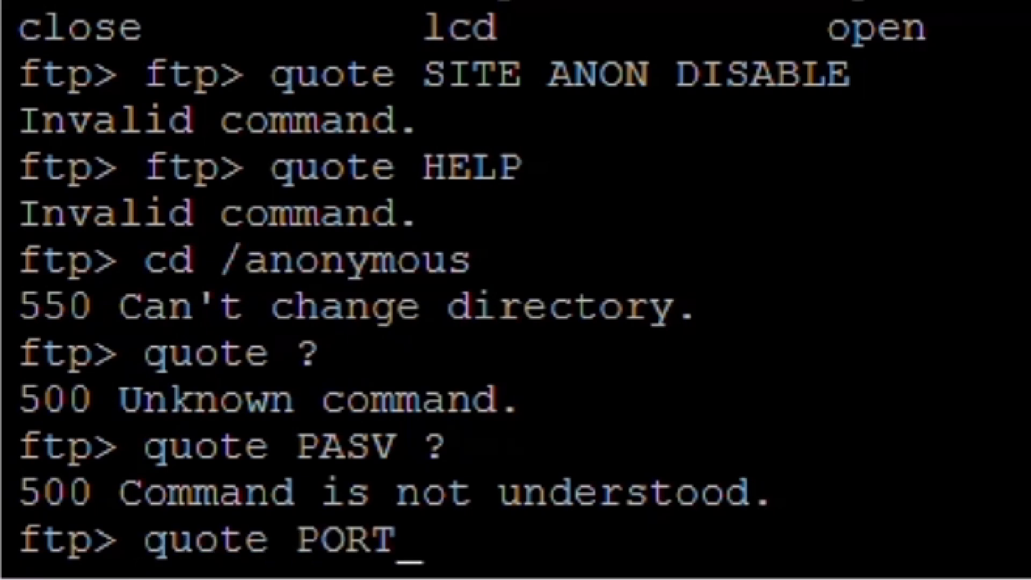
pyautogui.press('Return')
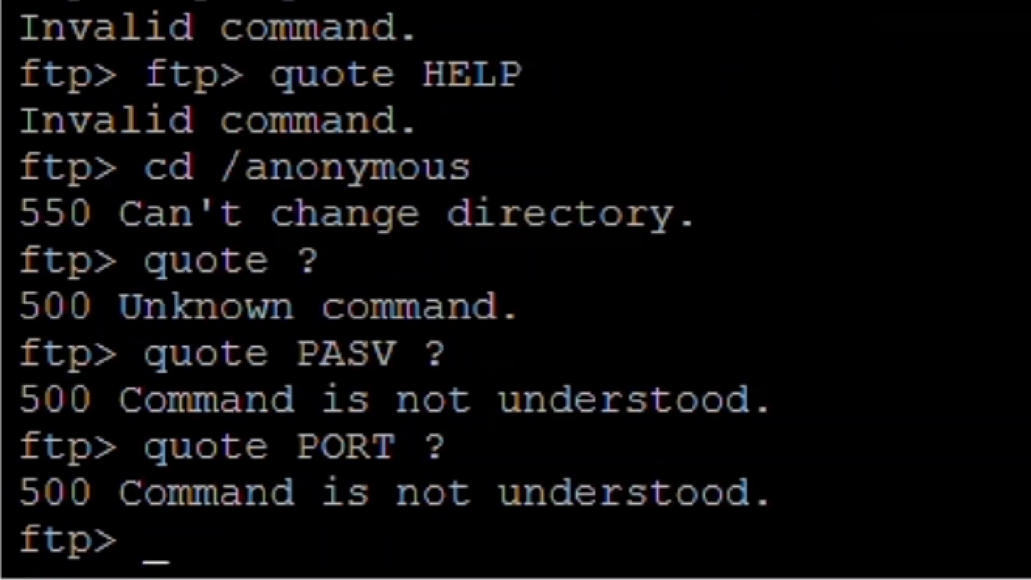